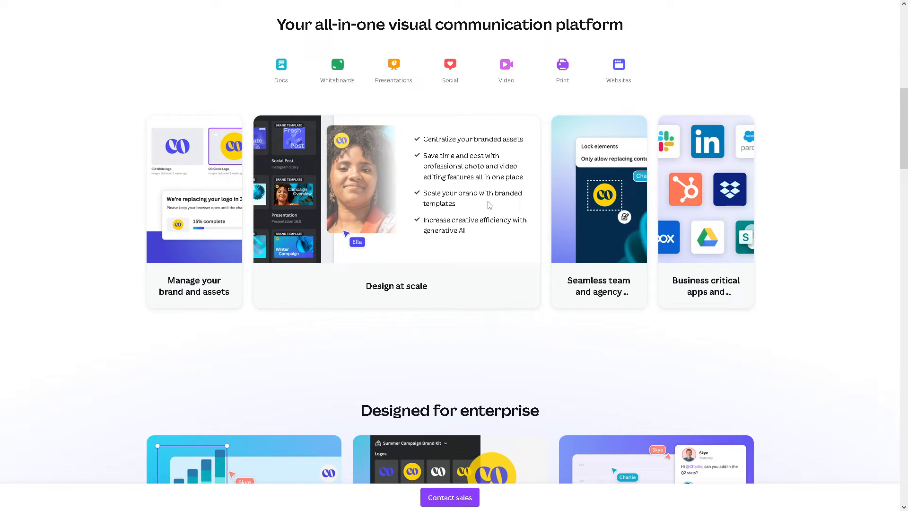
Expand the 'Manage your brand and assets' card on Canva's platform page and scroll the page
left_click(705, 211)
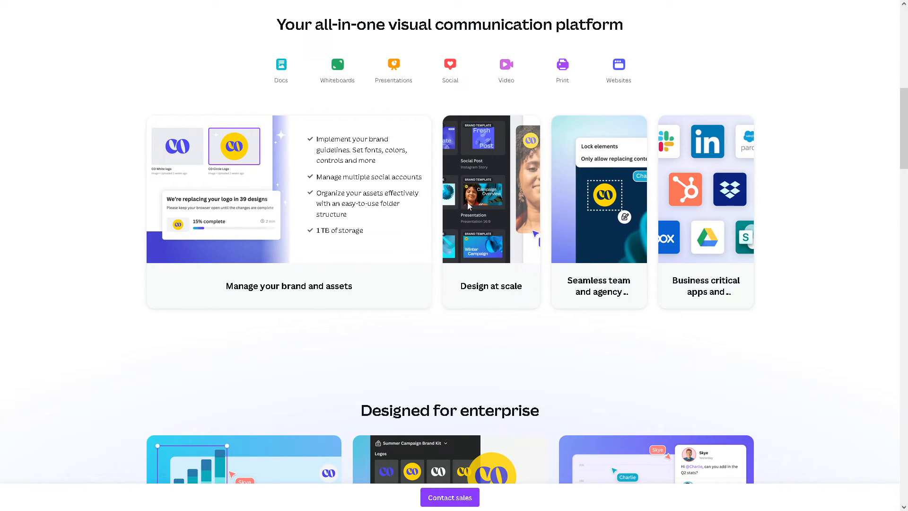
scroll("up", 3)
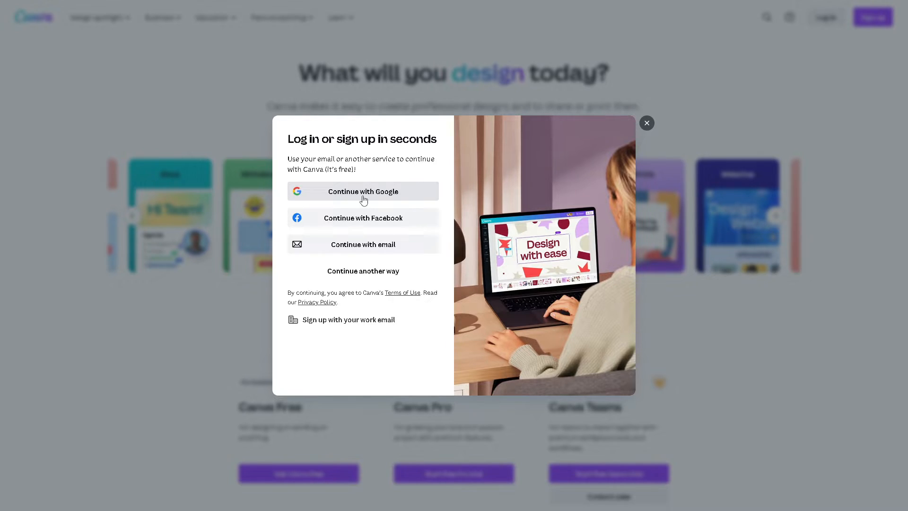
mouse_move(374, 234)
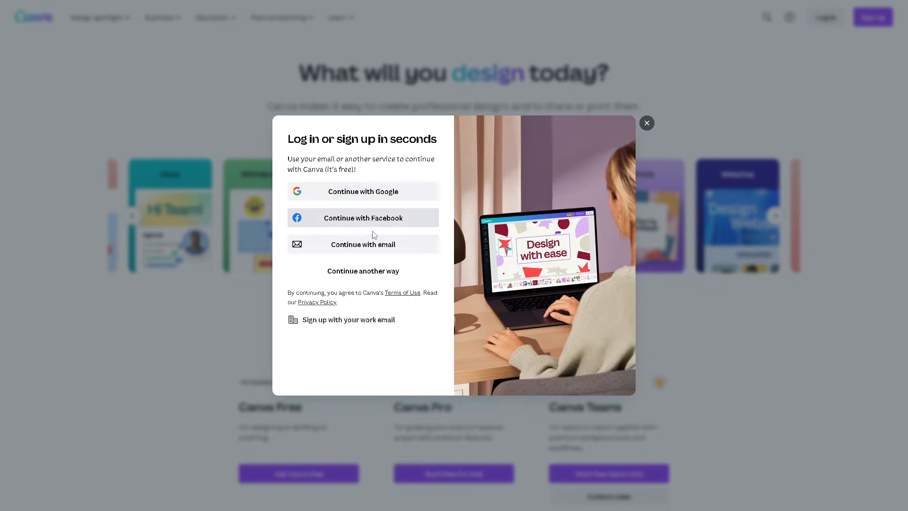
mouse_move(364, 244)
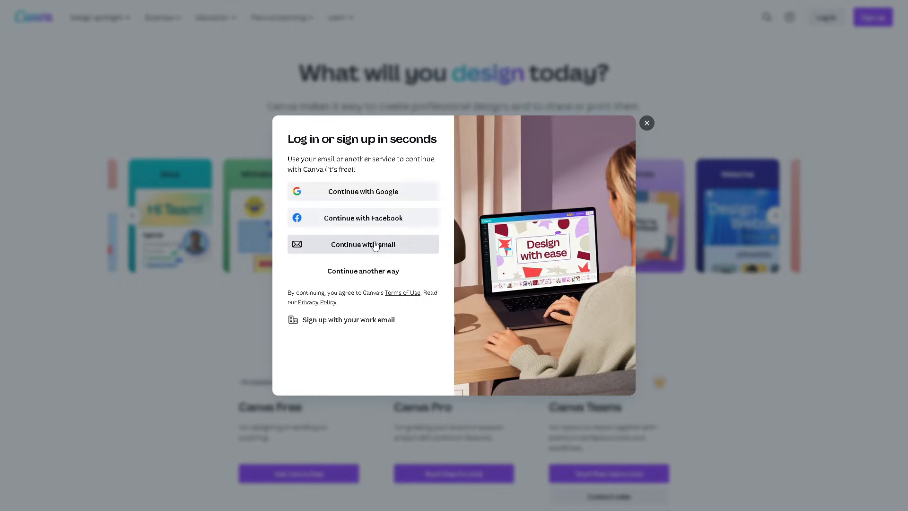
mouse_move(317, 301)
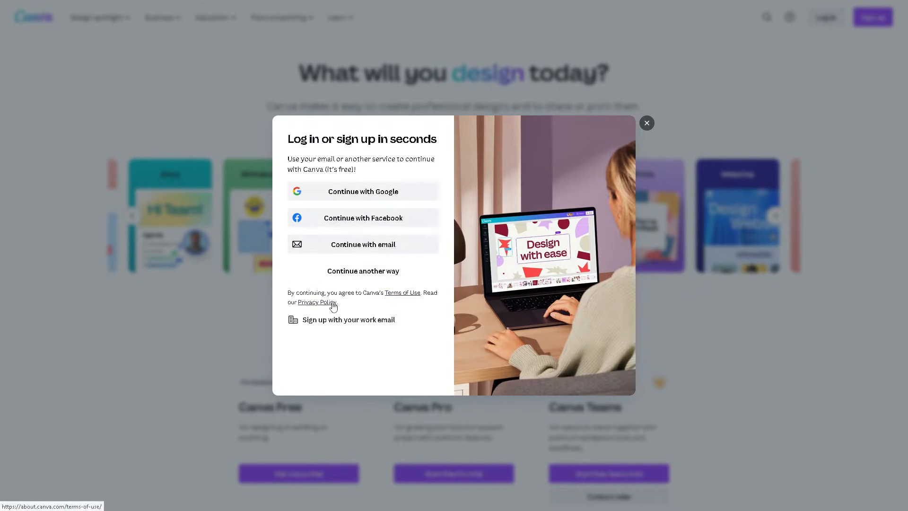
mouse_move(326, 325)
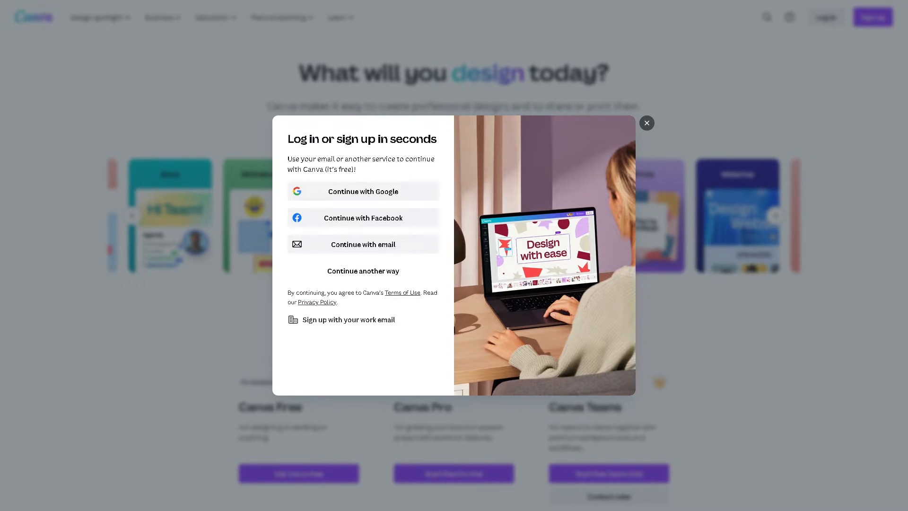
Choose a sign-in option in the 'Log in or sign up' prompt to log in
left_click(646, 123)
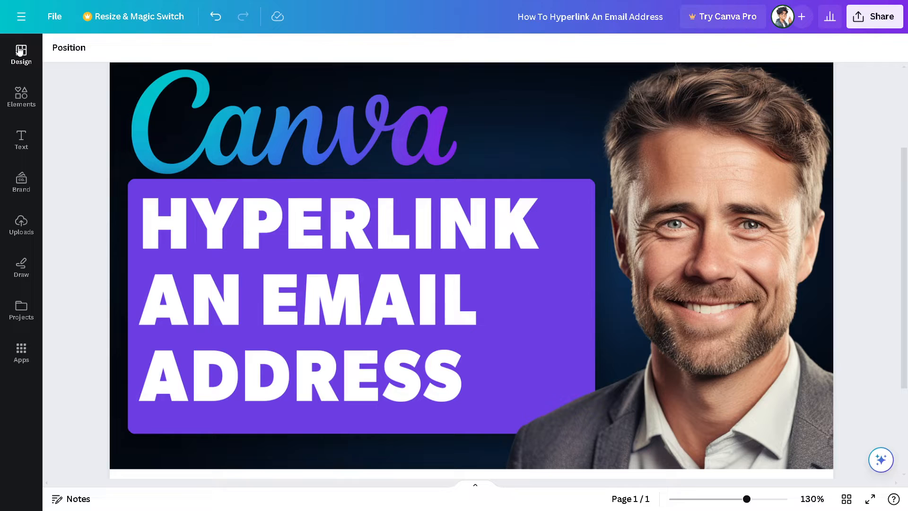
mouse_move(21, 16)
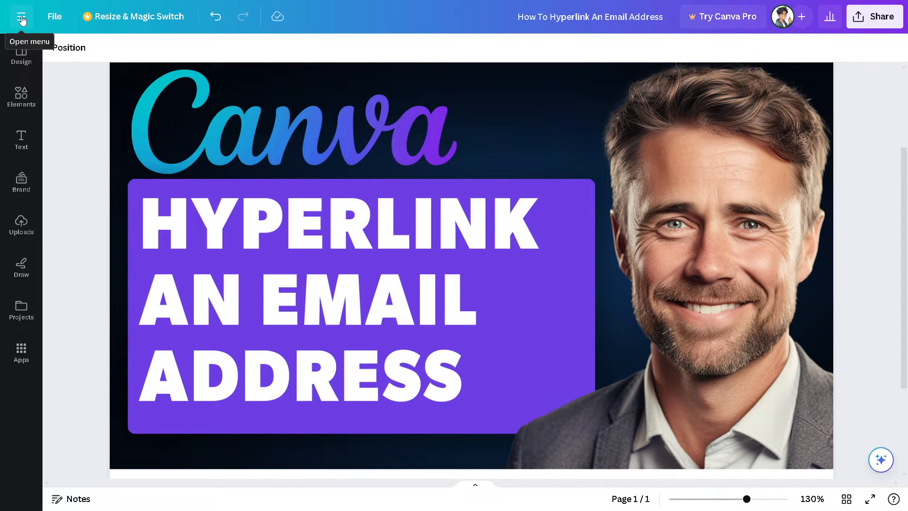
Open the hamburger main menu at the editor's top left
left_click(21, 16)
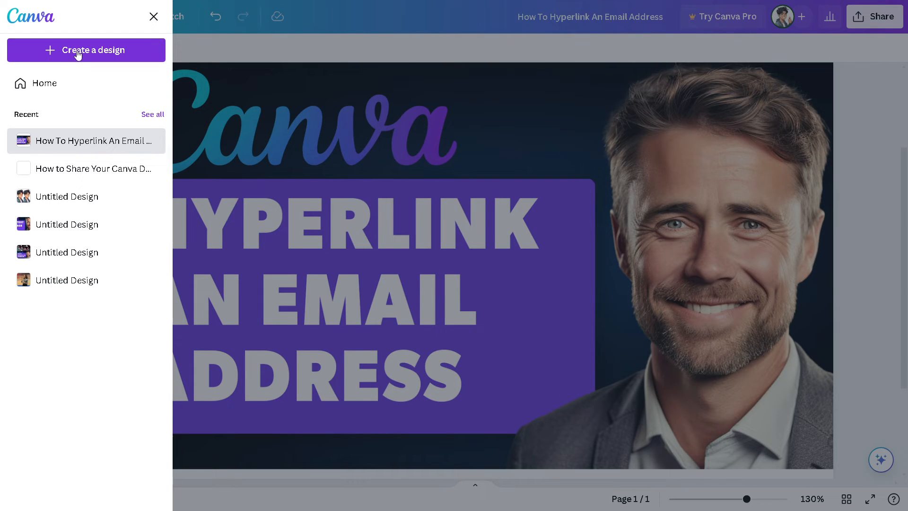
Search 'youtube' under Create a design and start a YouTube Thumbnail design
left_click(86, 50)
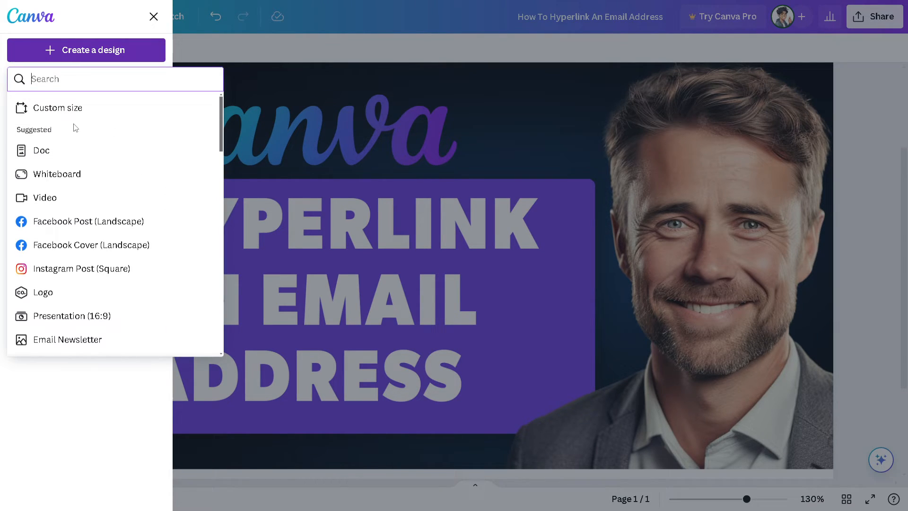
mouse_move(81, 122)
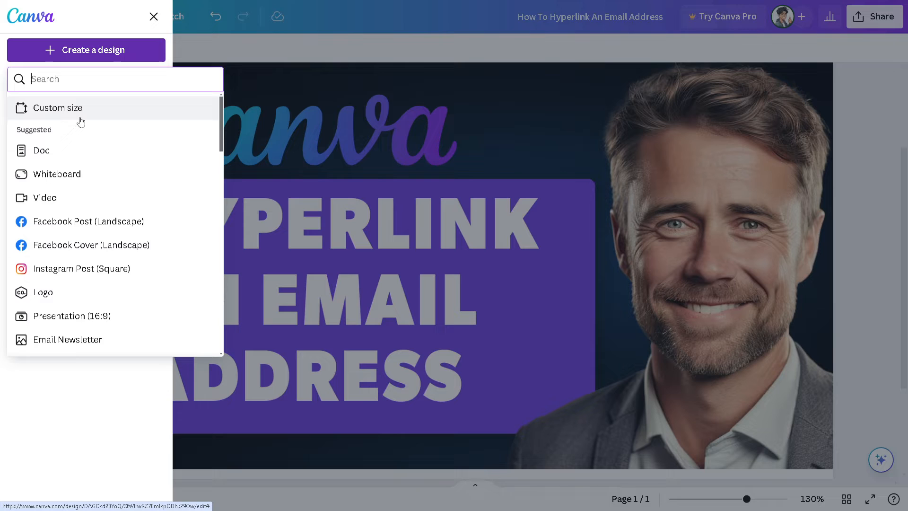
mouse_move(88, 221)
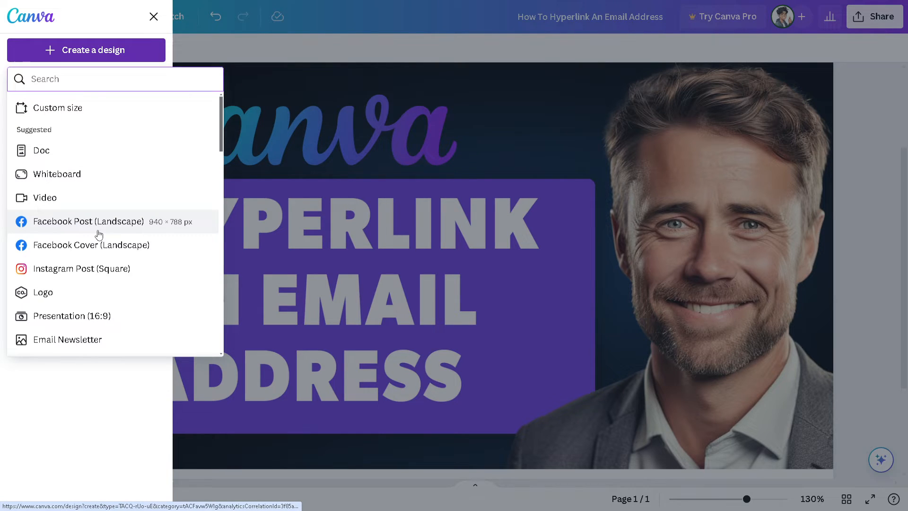
scroll("down", 3)
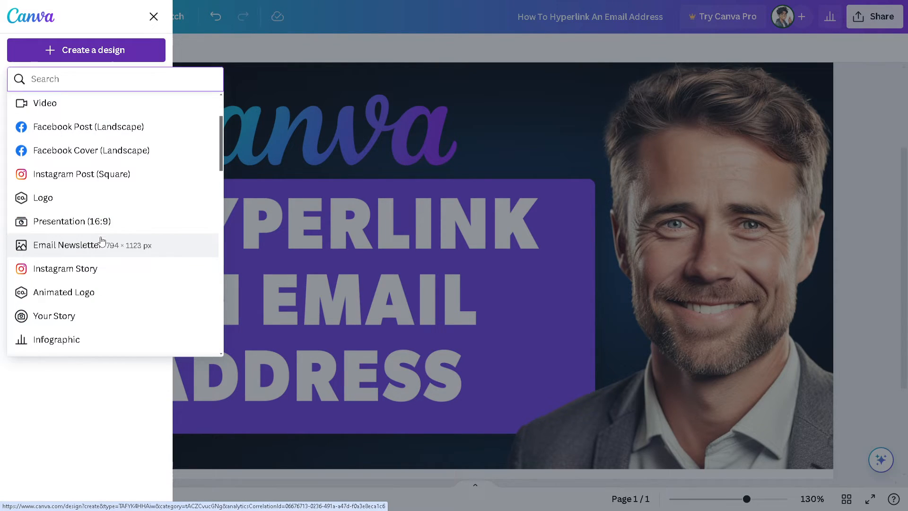
scroll("down", 3)
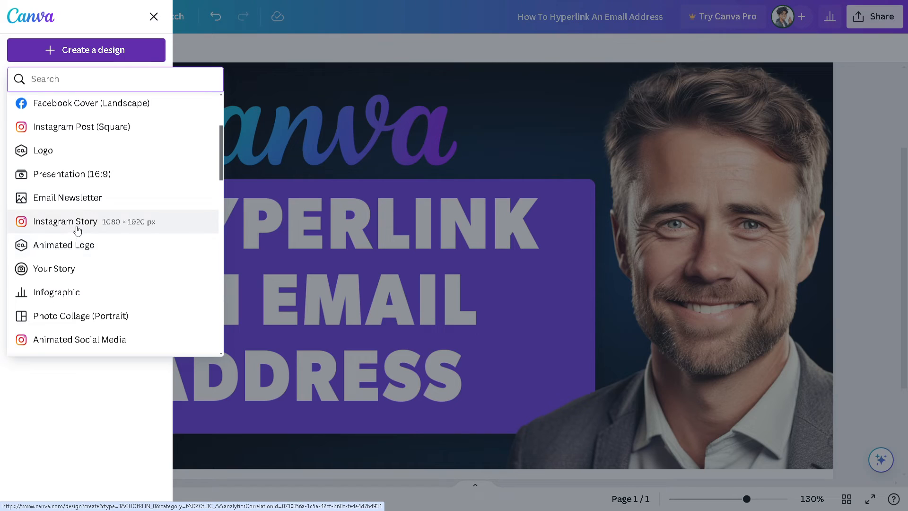
mouse_move(78, 248)
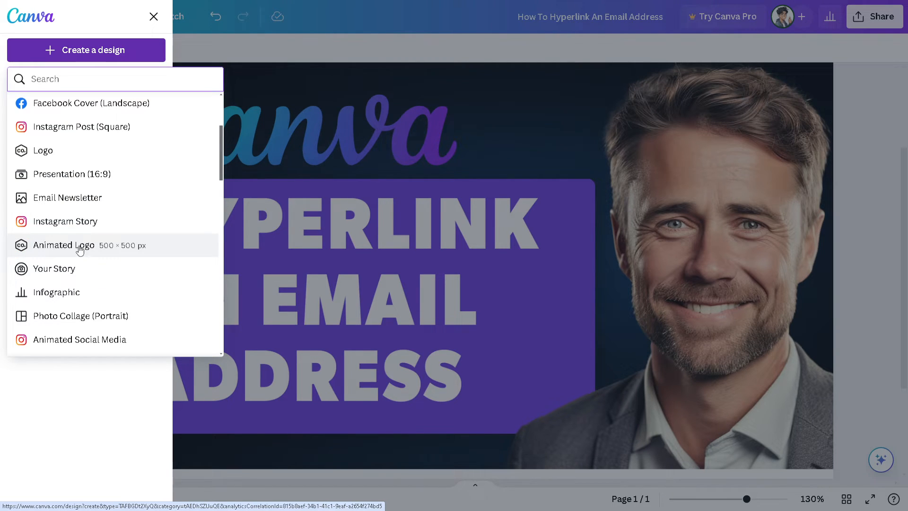
scroll("up", 3)
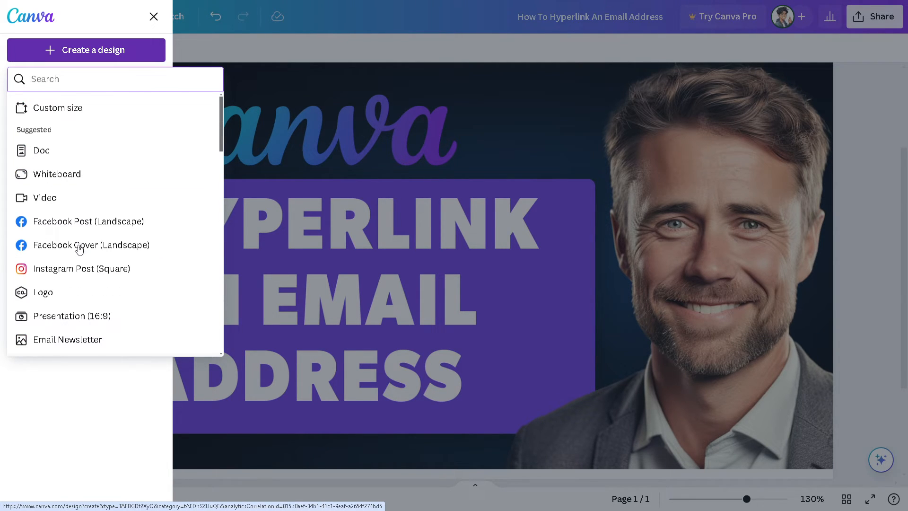
scroll("down", 3)
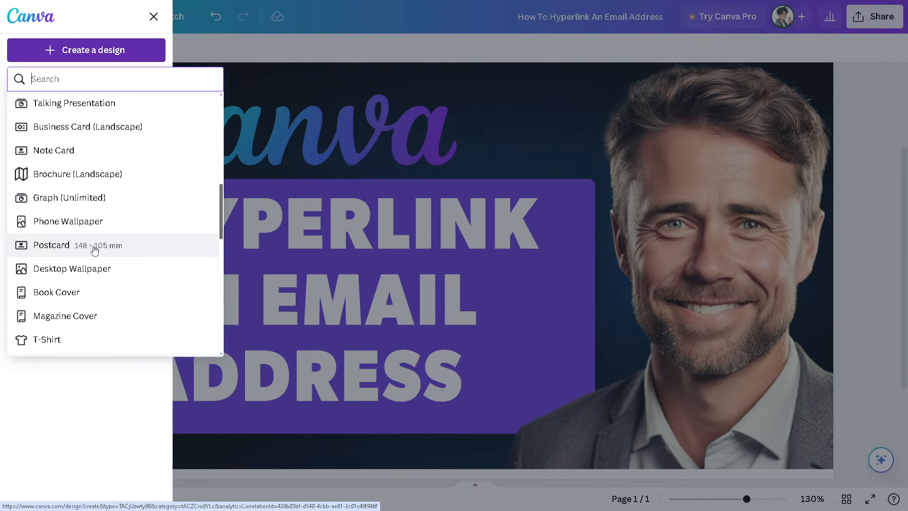
scroll("down", 3)
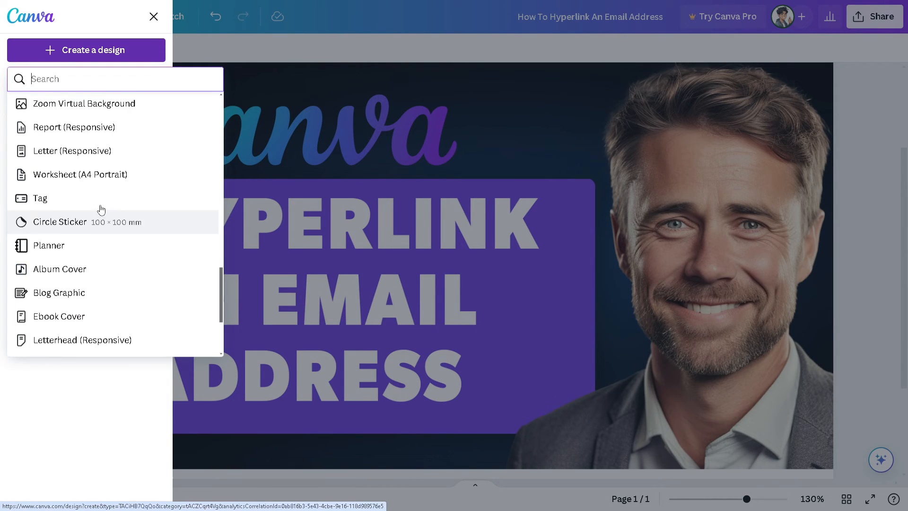
type("yout")
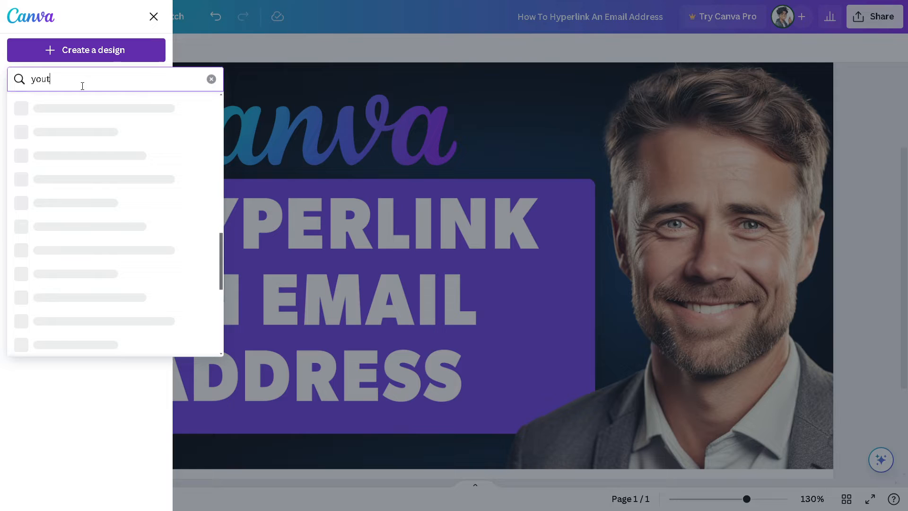
type("ube")
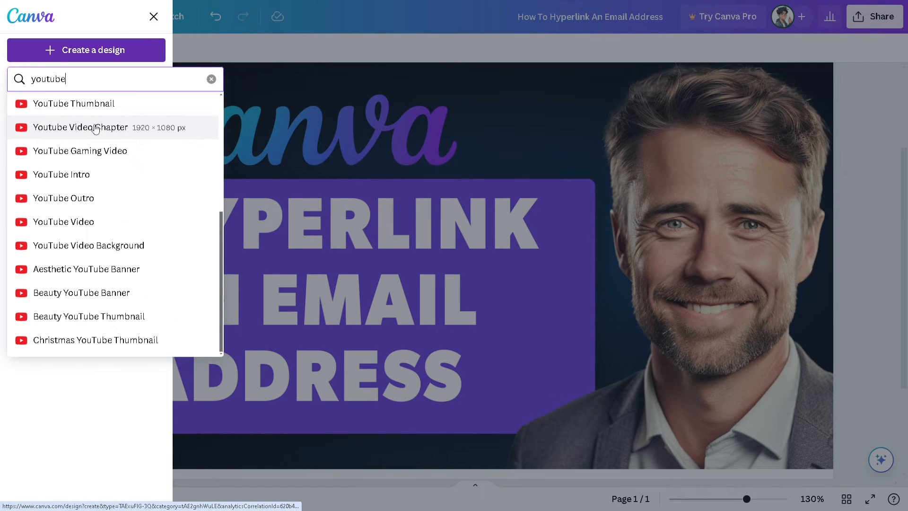
left_click(74, 103)
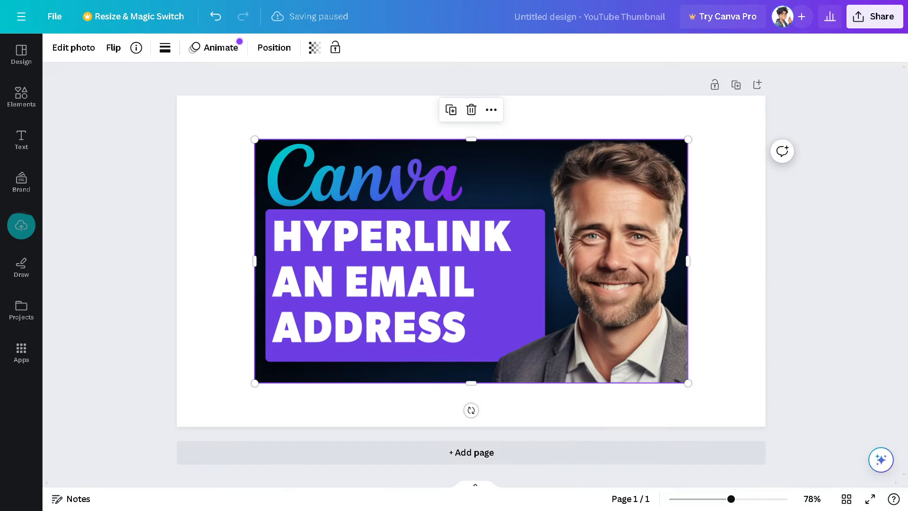
Drag the image's corner to fill the page, then show the Text panel
left_click_drag(253, 139, 177, 96)
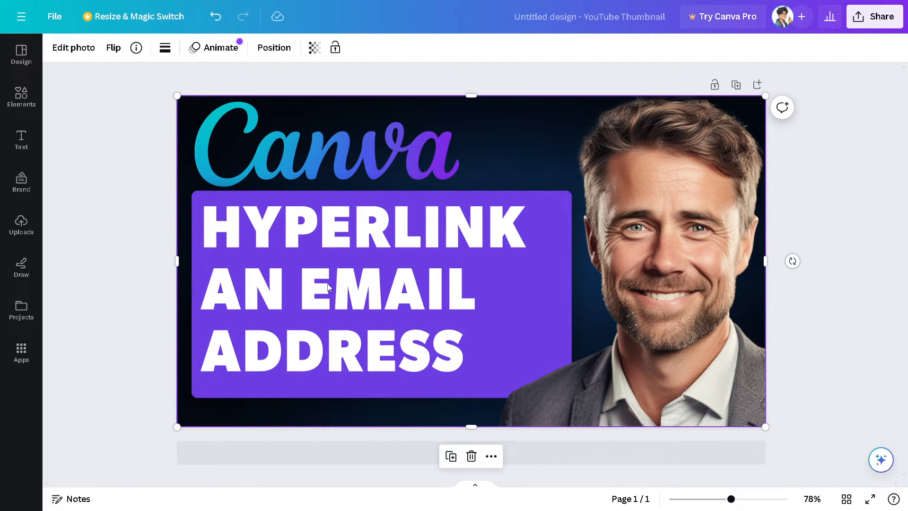
mouse_move(342, 263)
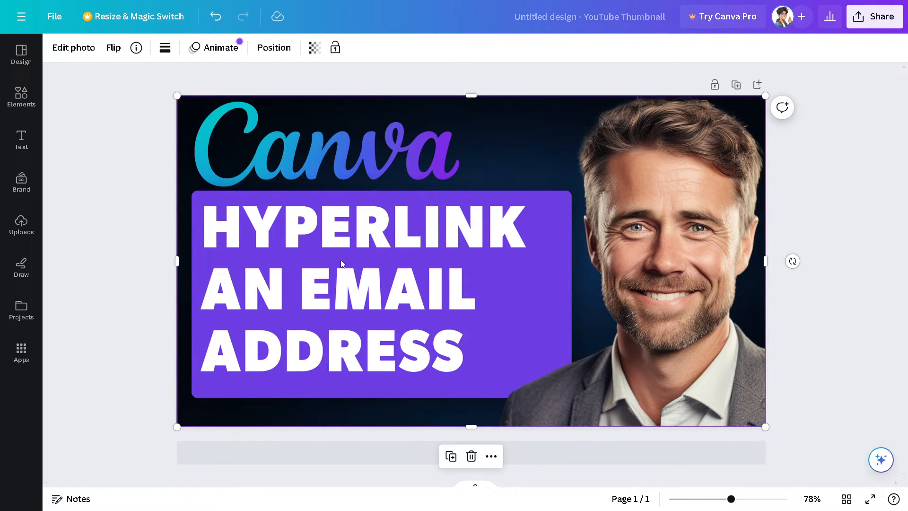
mouse_move(505, 270)
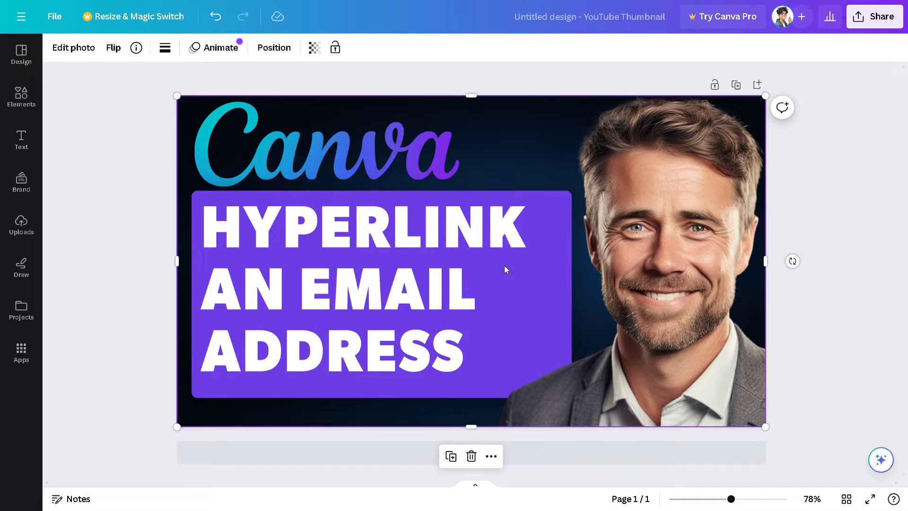
left_click(21, 139)
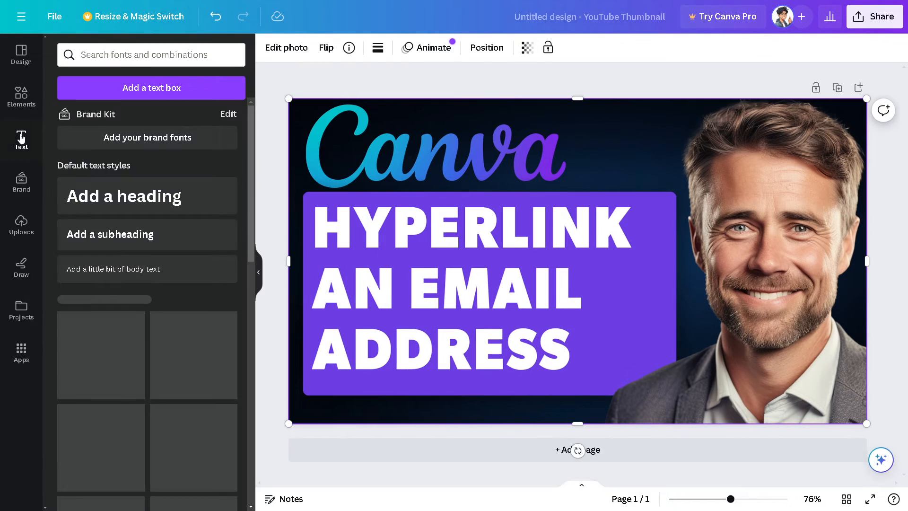
Add the 'Thank you!' font combination from the Text panel onto the thumbnail
scroll("down", 3)
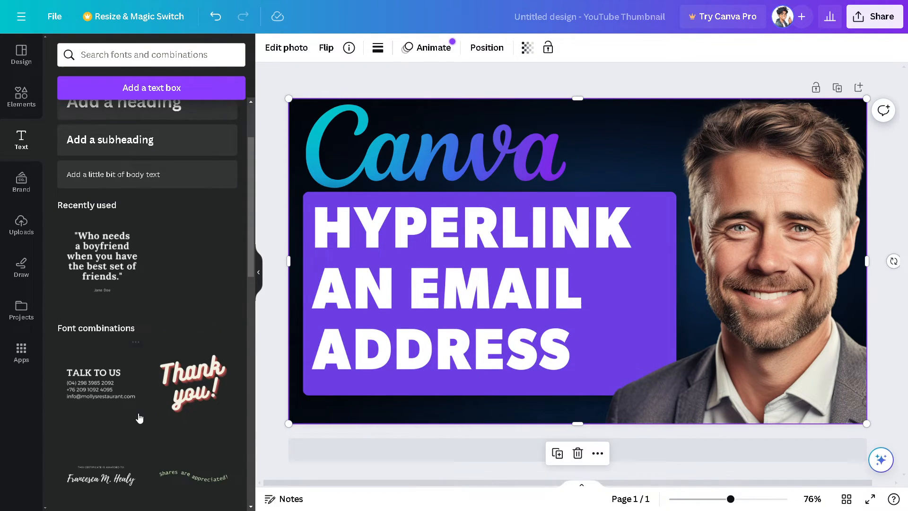
mouse_move(188, 373)
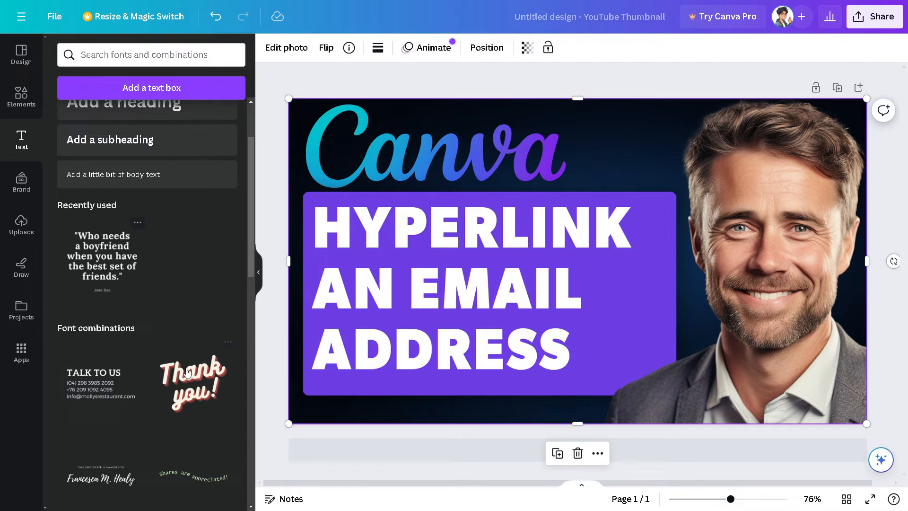
left_click(194, 382)
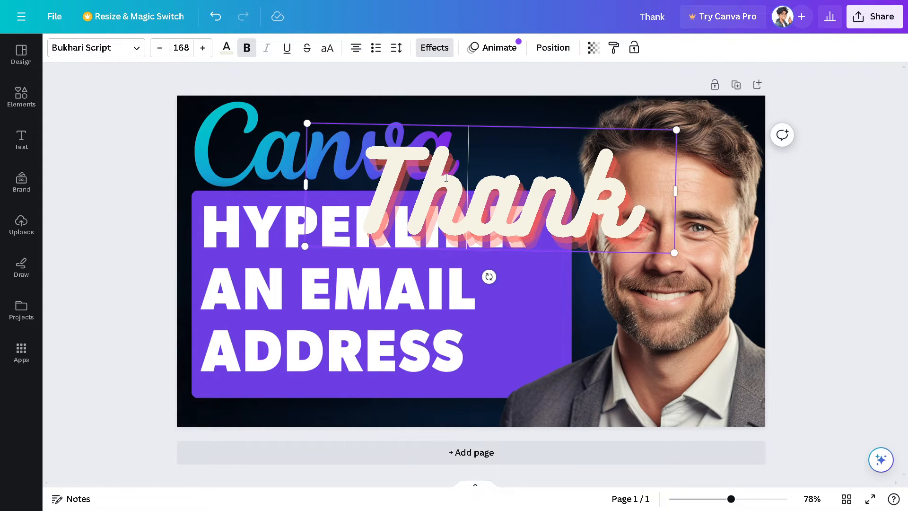
triple_click(181, 47)
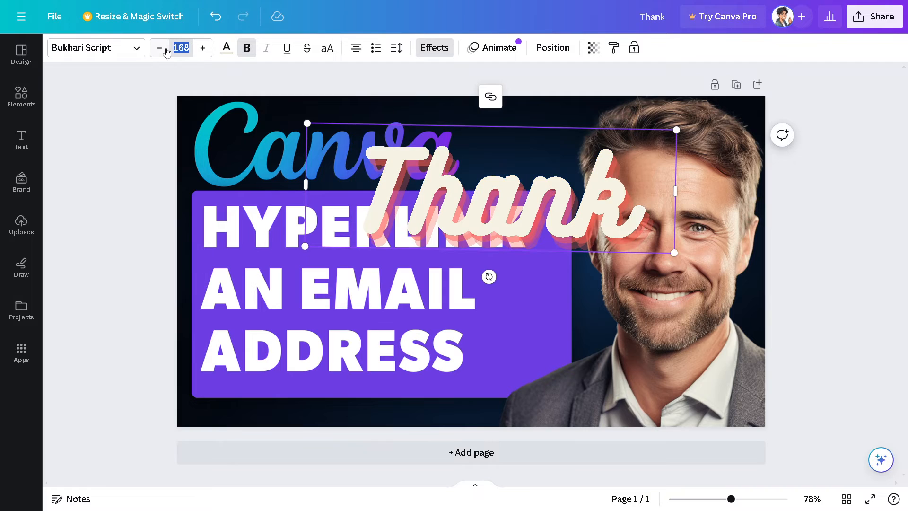
left_click(159, 47)
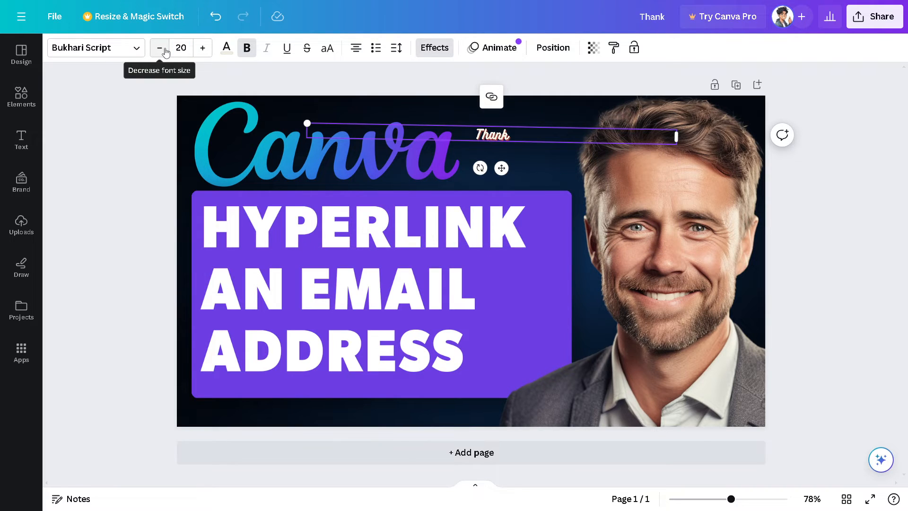
type("www")
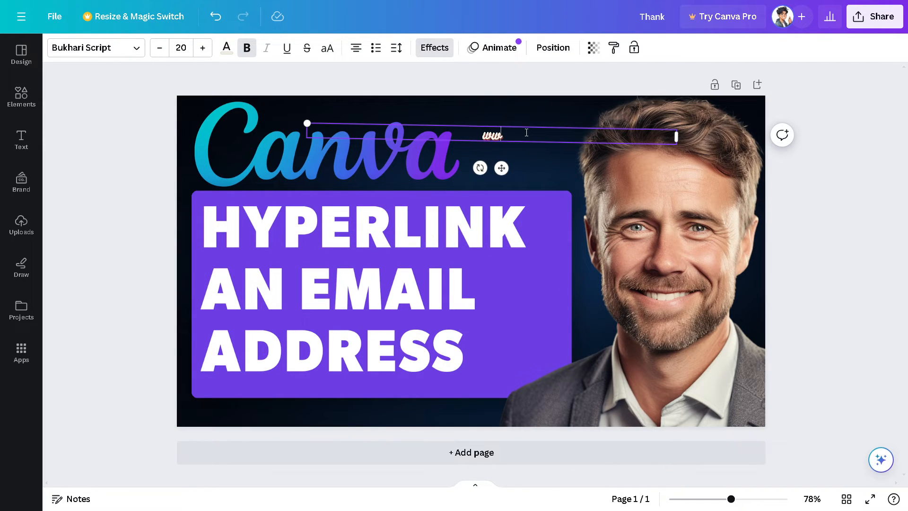
type("www.andyguideyoutube")
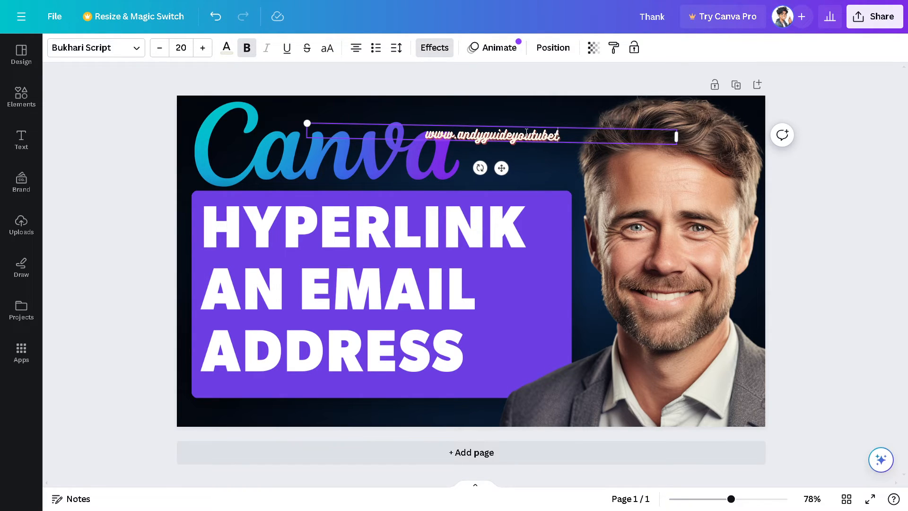
type("tutorialhowtoi")
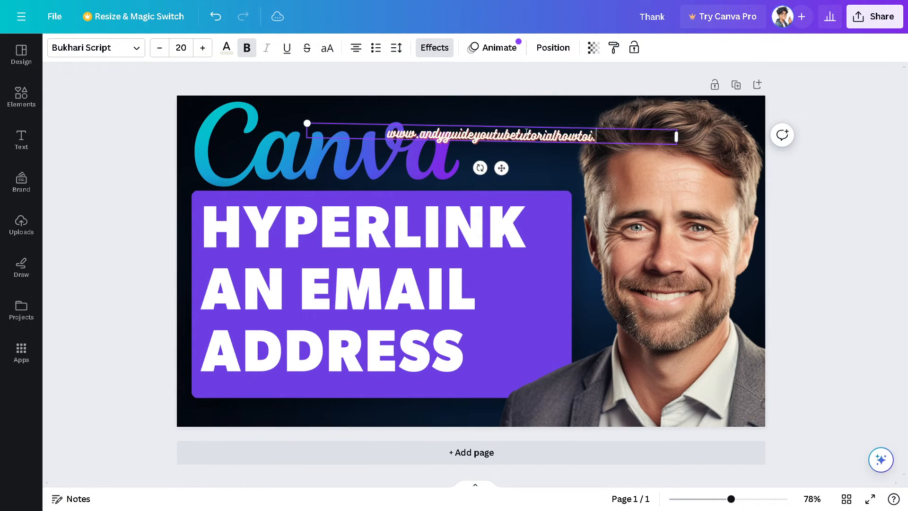
type(".com")
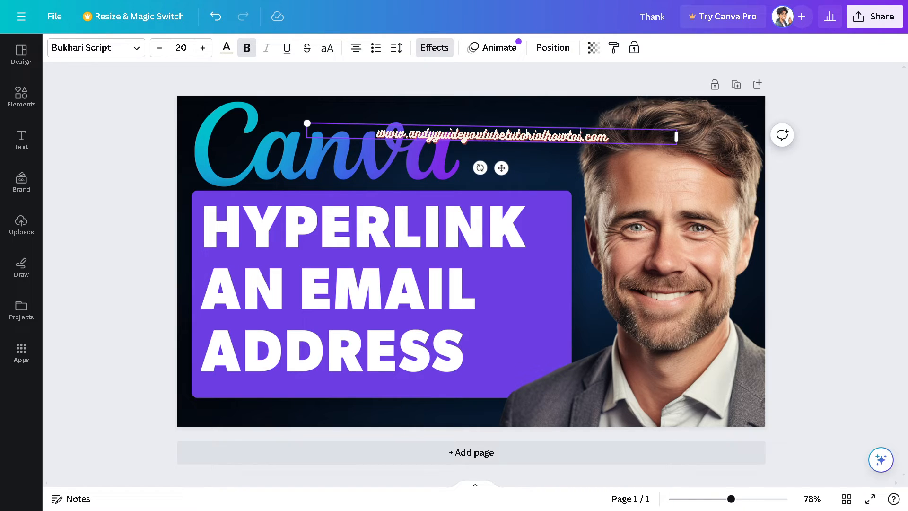
key("Backspace")
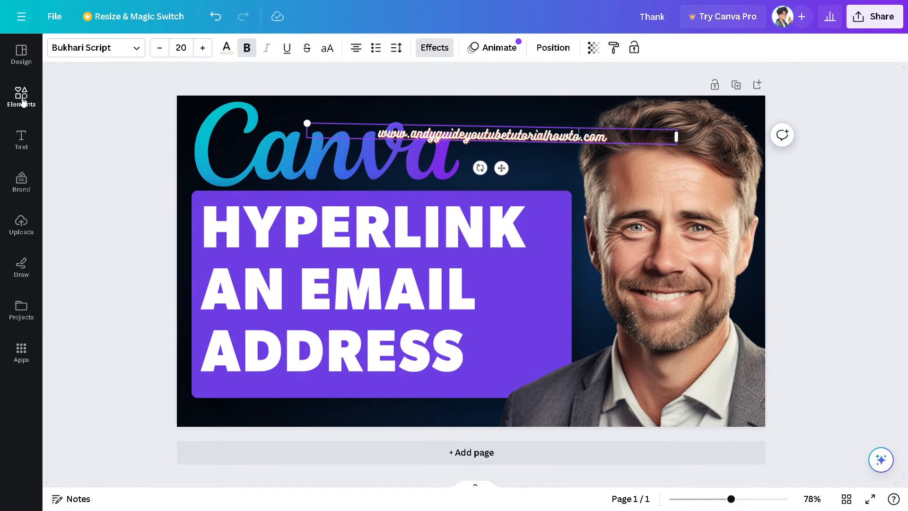
left_click(403, 143)
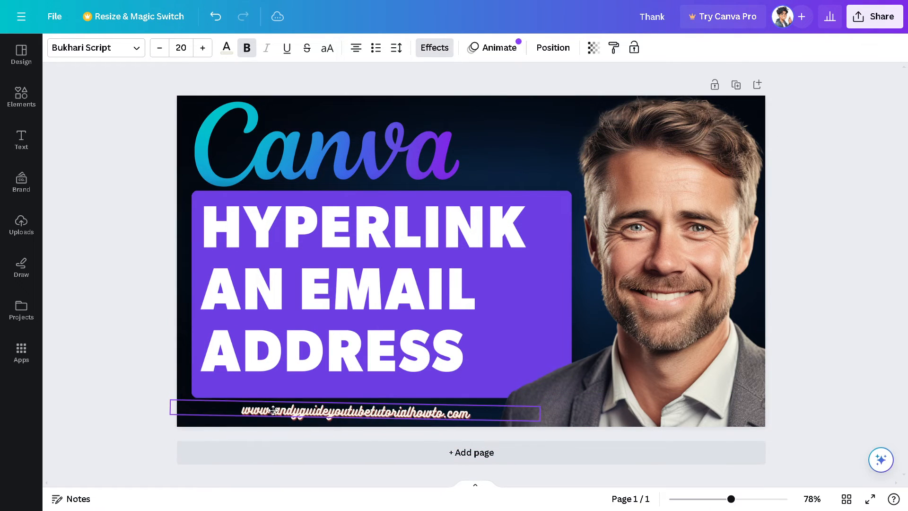
Select the web-address text and open its three-dot More actions menu
left_click(354, 412)
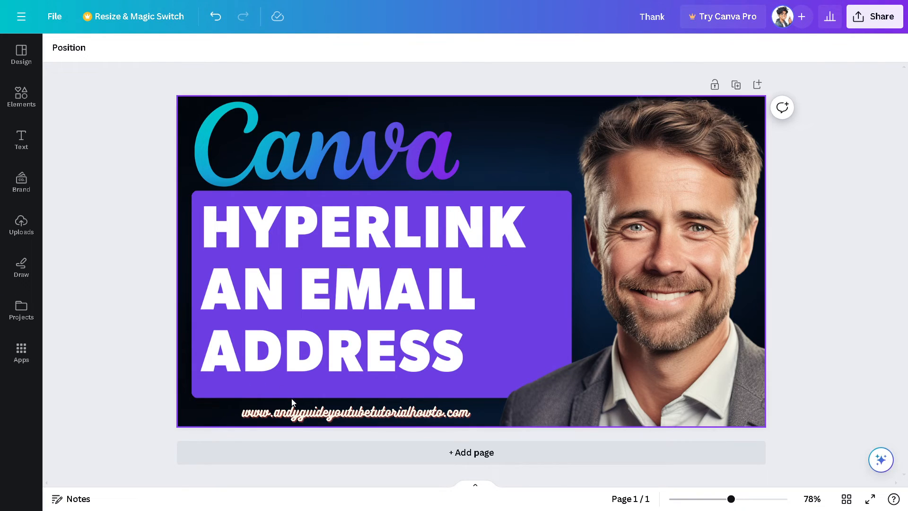
left_click(353, 412)
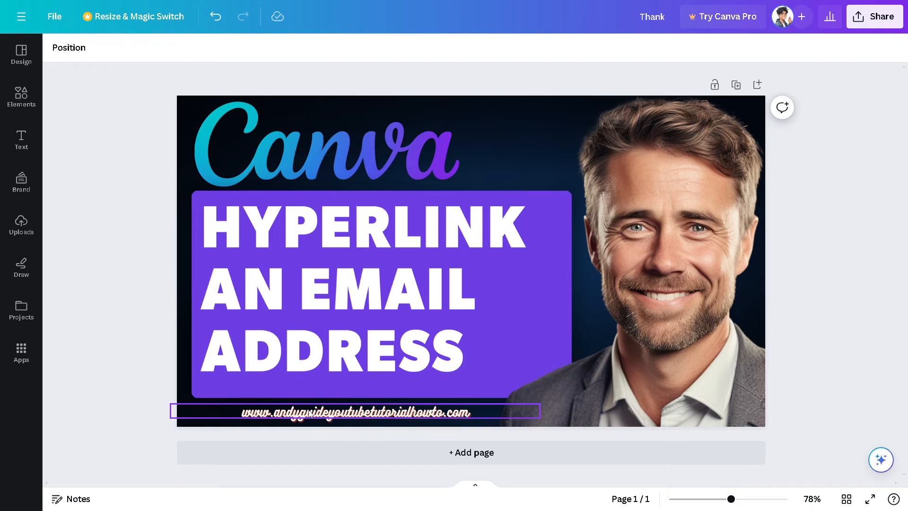
left_click(354, 411)
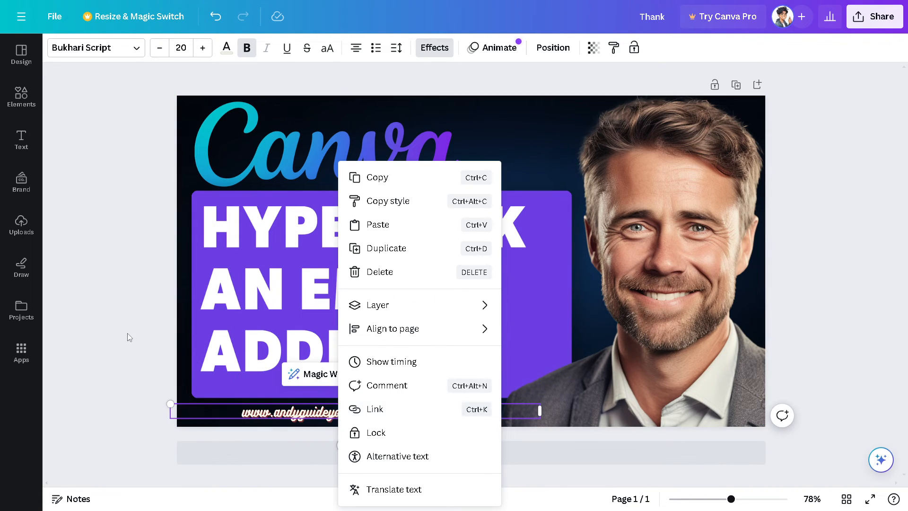
left_click(127, 338)
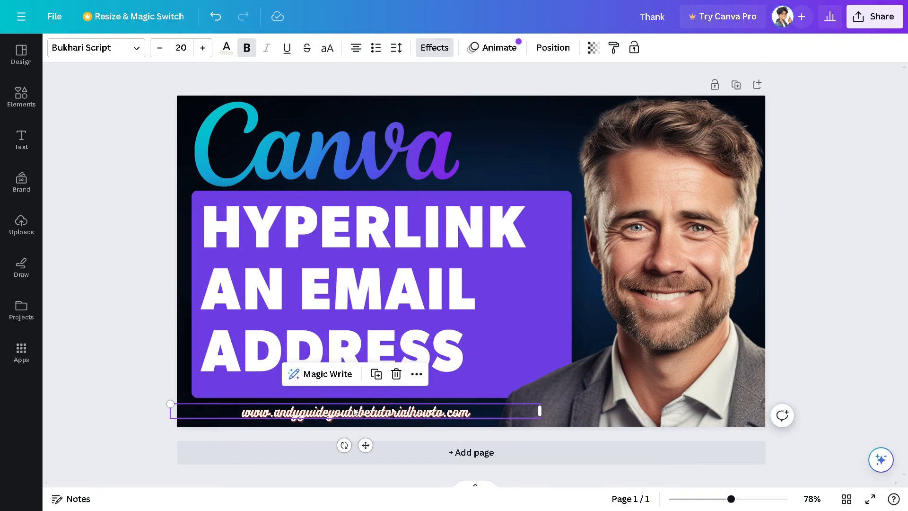
mouse_move(416, 374)
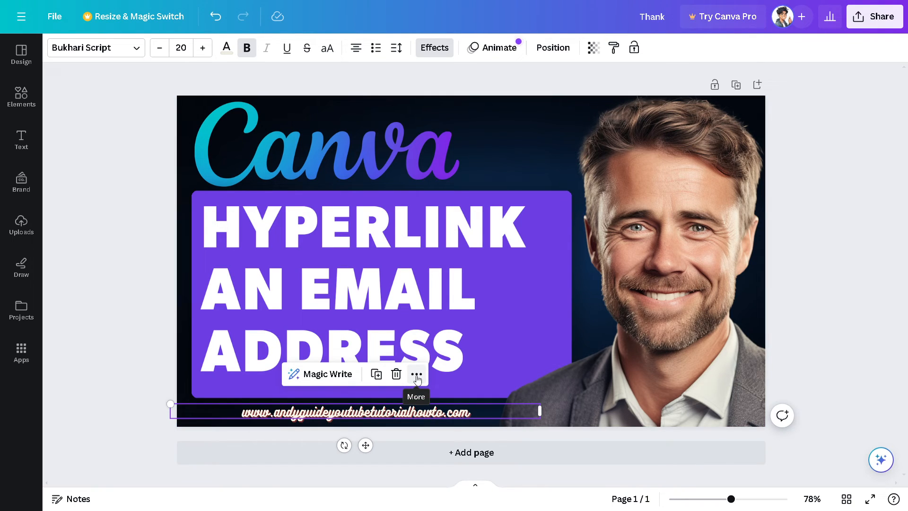
left_click(416, 374)
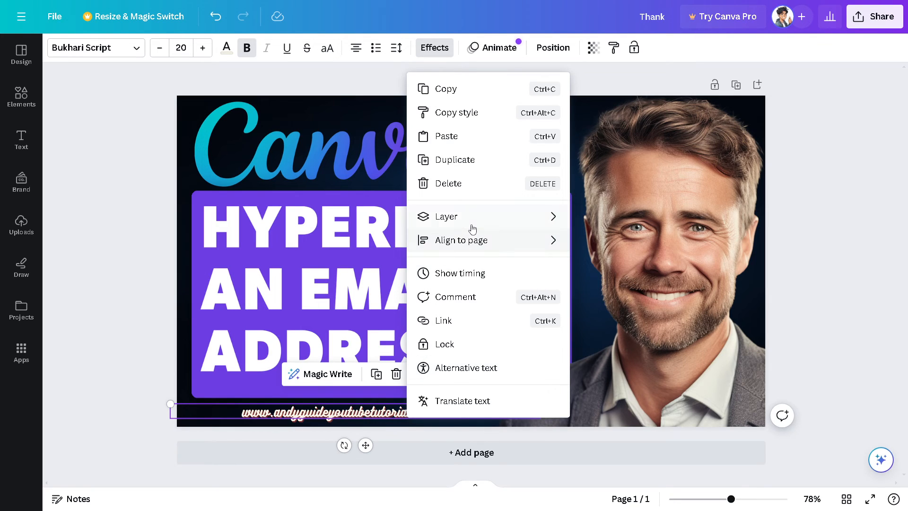
left_click(442, 320)
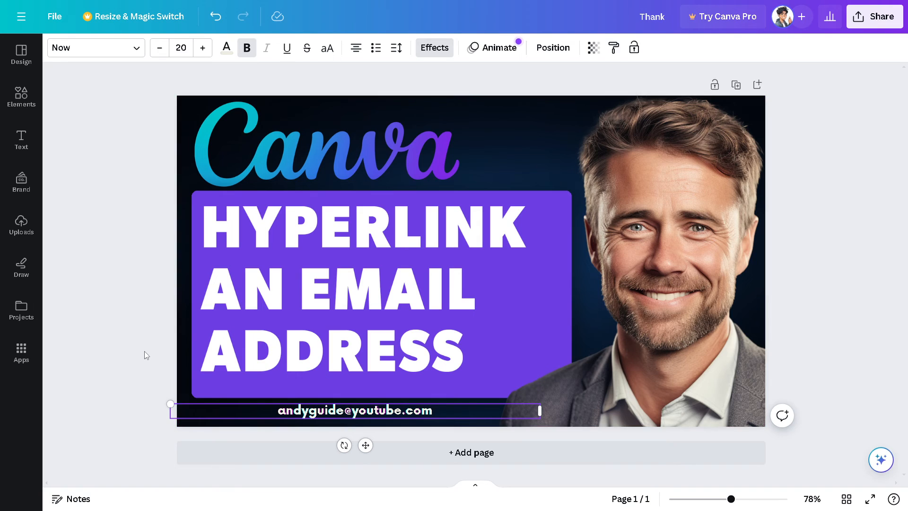
right_click(354, 410)
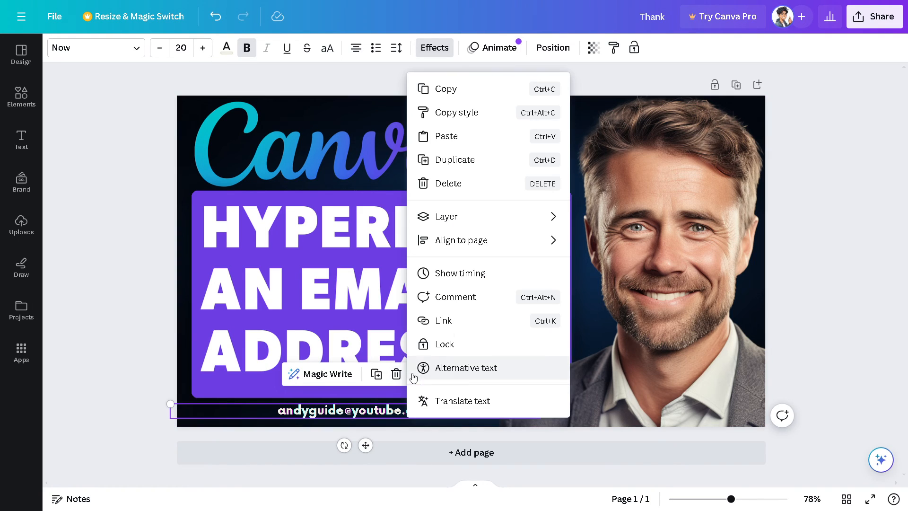
mouse_move(443, 321)
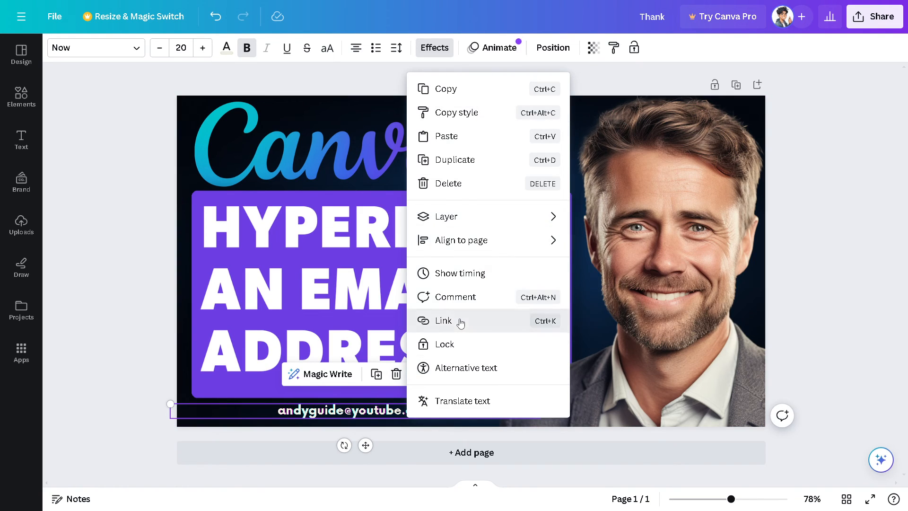
Link the email text to the YouTube channel URL, keeping Link display mode, and confirm
left_click(444, 321)
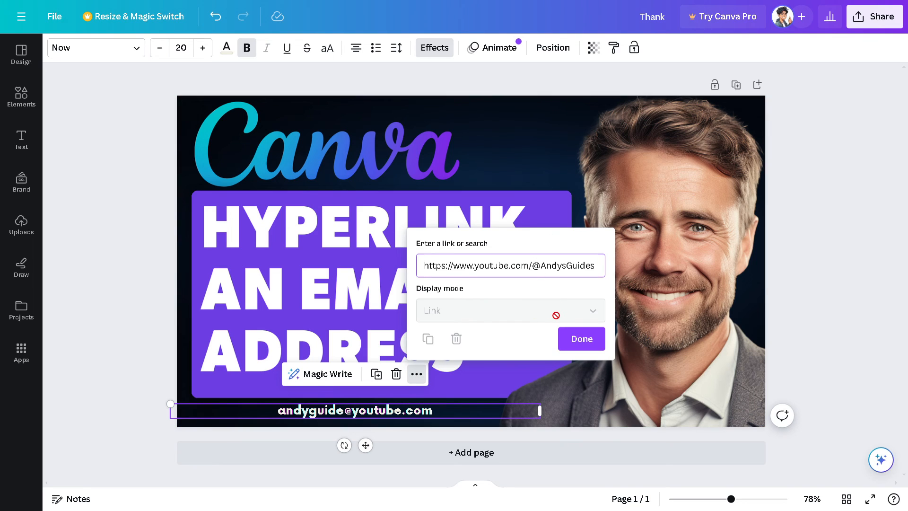
left_click(581, 339)
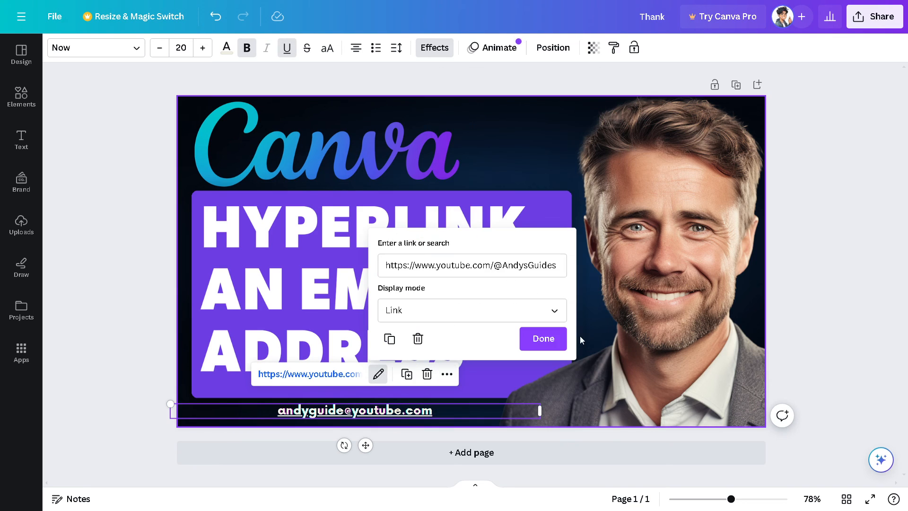
left_click(542, 338)
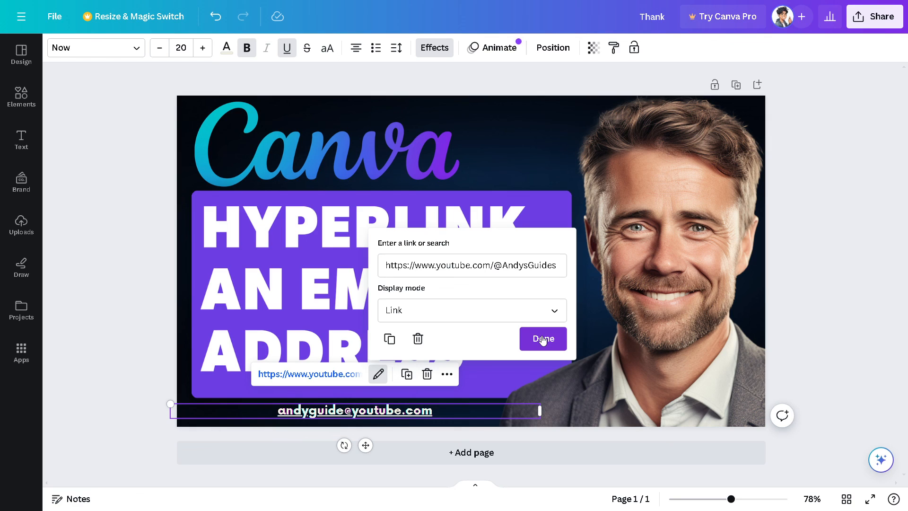
left_click(542, 339)
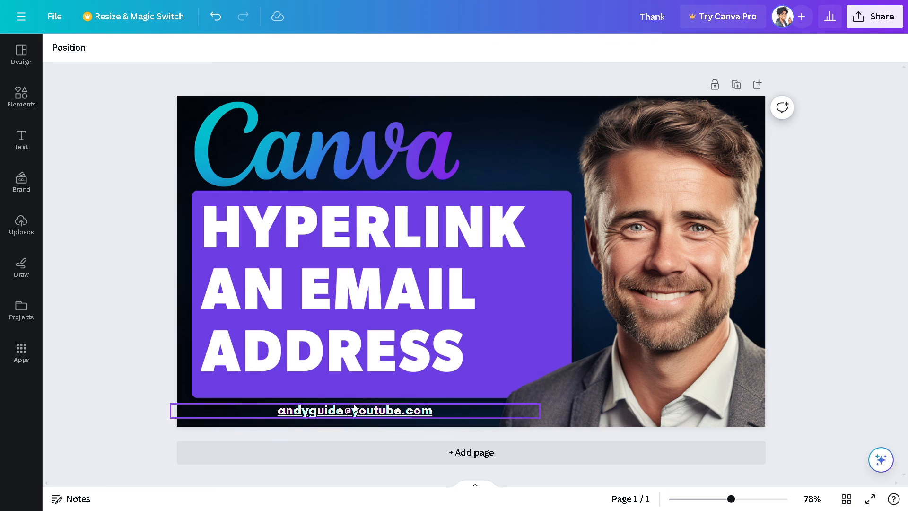
left_click(362, 363)
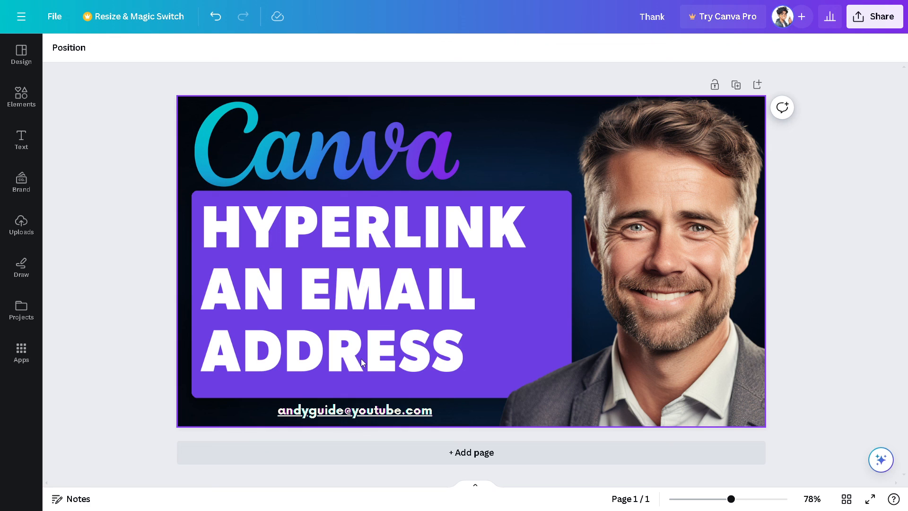